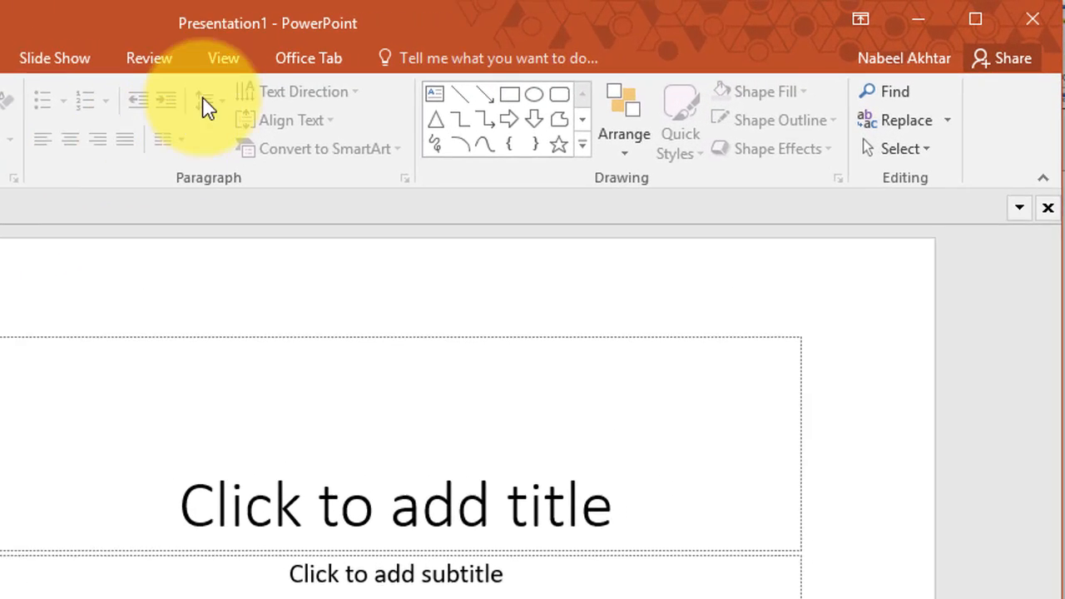
- Turn on Gridlines and Guides from the View ribbon's Show group
{"action": "left_click", "coordinate": [223, 56]}
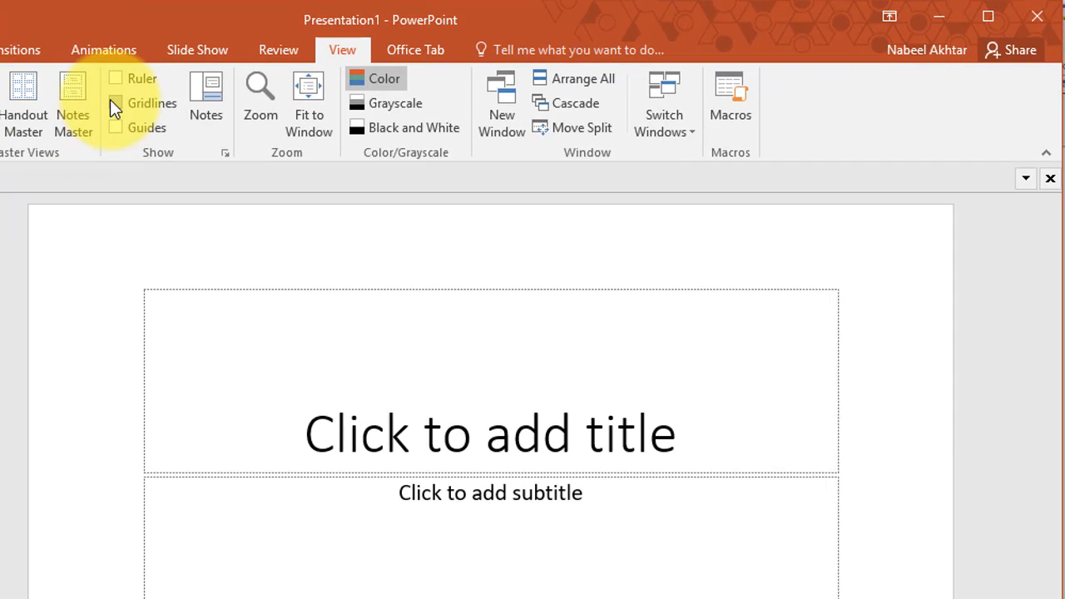
{"action": "left_click", "coordinate": [117, 103]}
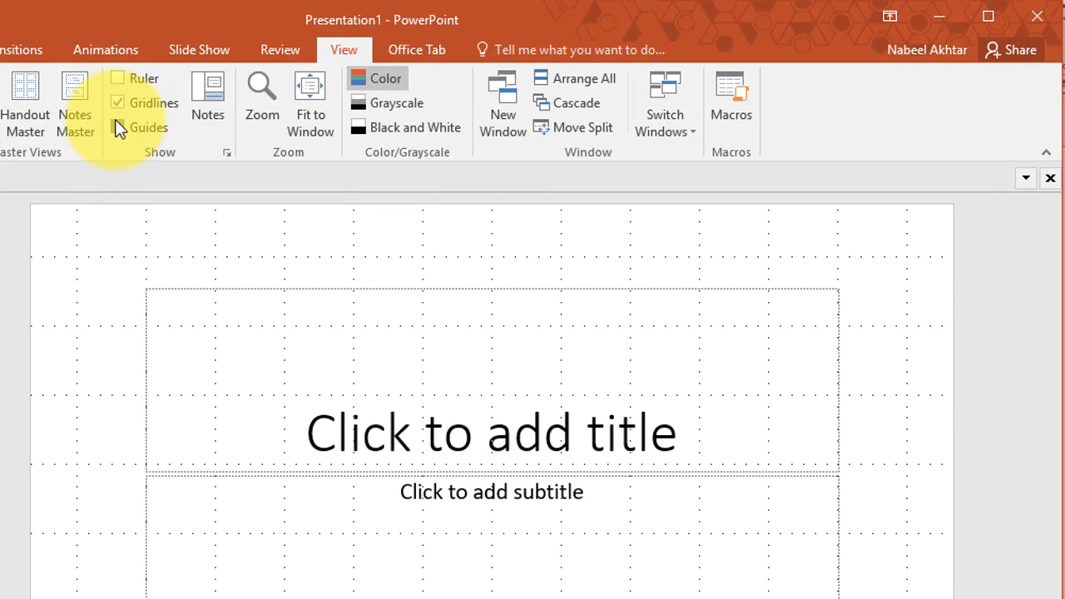
{"action": "left_click", "coordinate": [118, 127]}
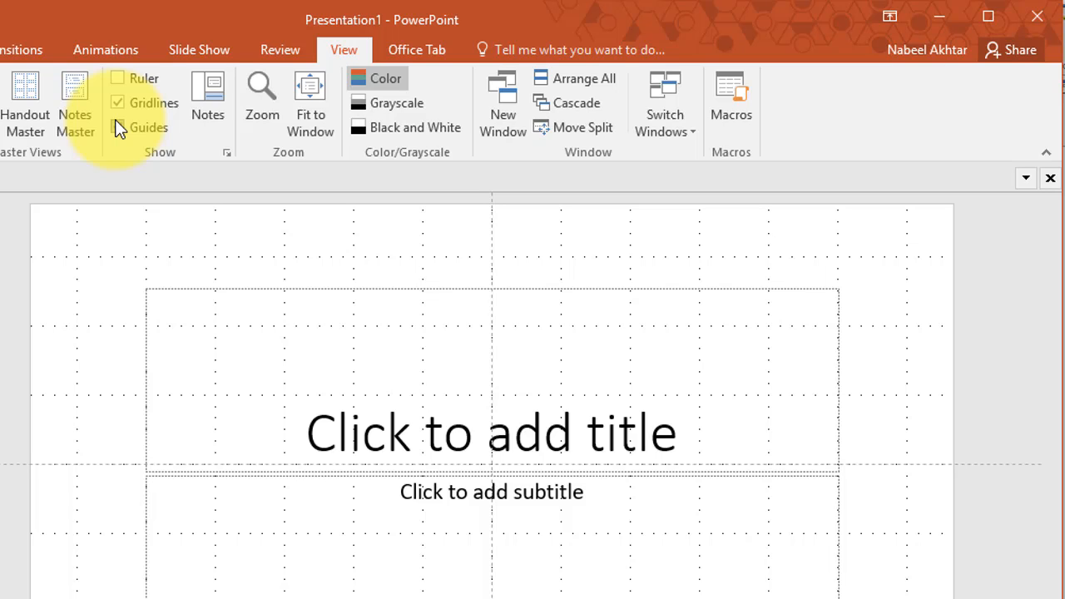
{"action": "mouse_move", "coordinate": [118, 127]}
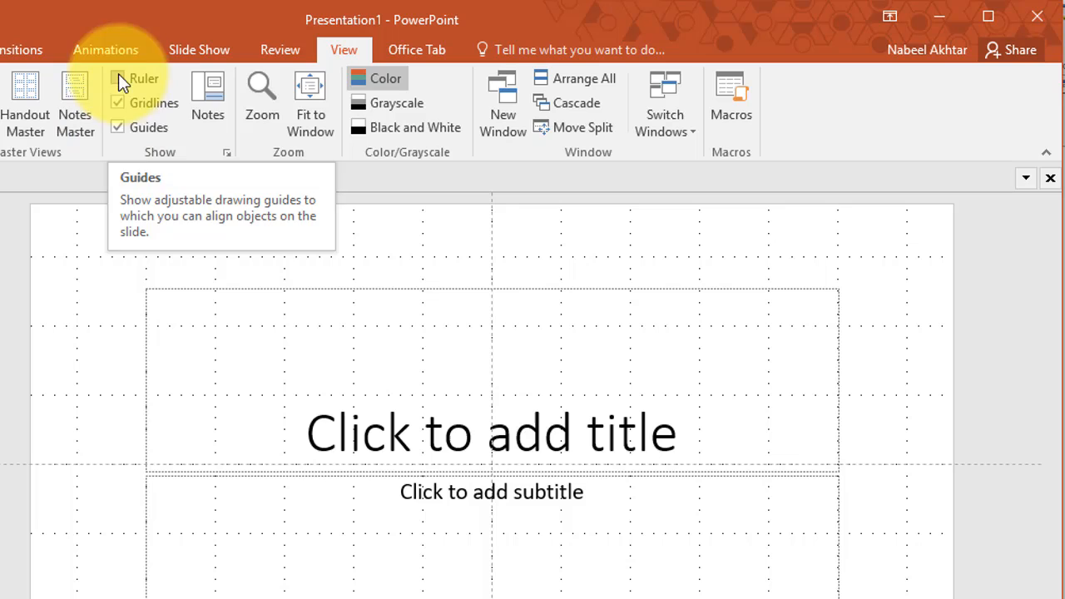
- Hide the gridlines and drag the vertical guide to the -1 inch ruler mark
{"action": "left_click", "coordinate": [117, 104]}
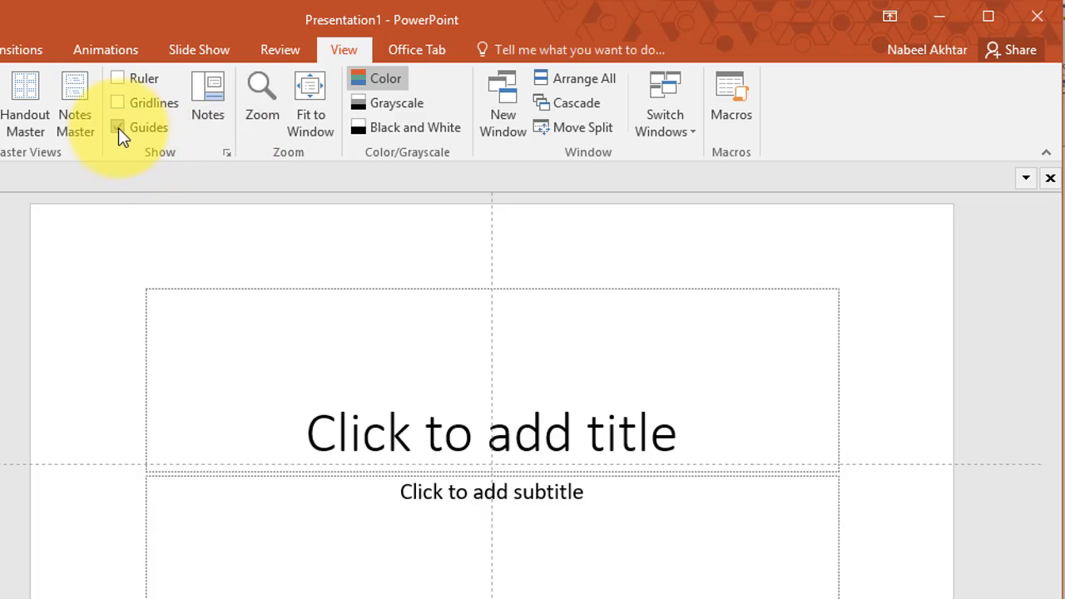
{"action": "left_click", "coordinate": [117, 126]}
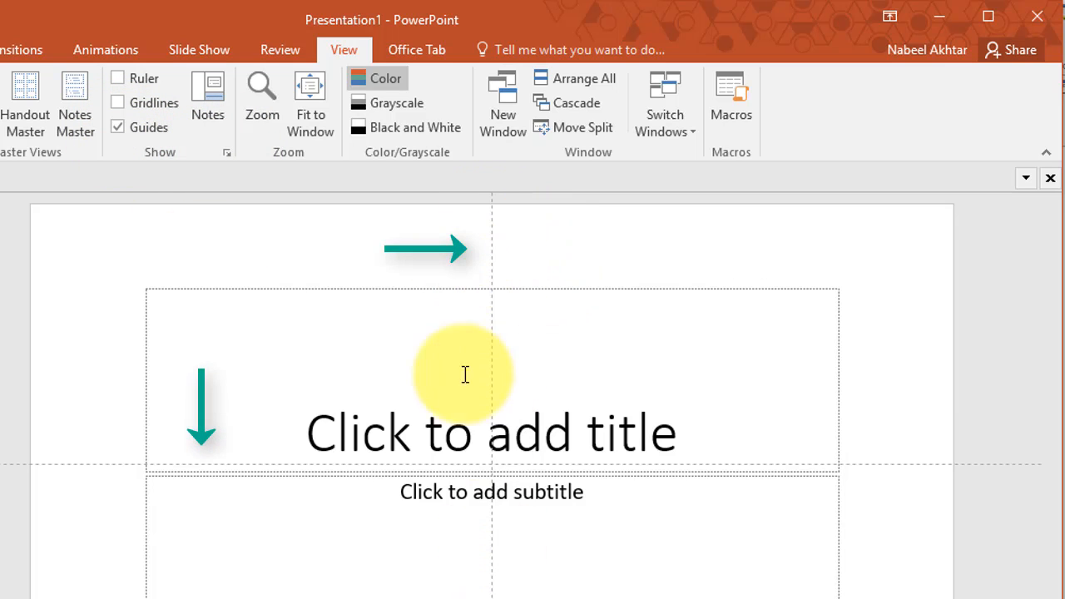
{"action": "mouse_move", "coordinate": [508, 148]}
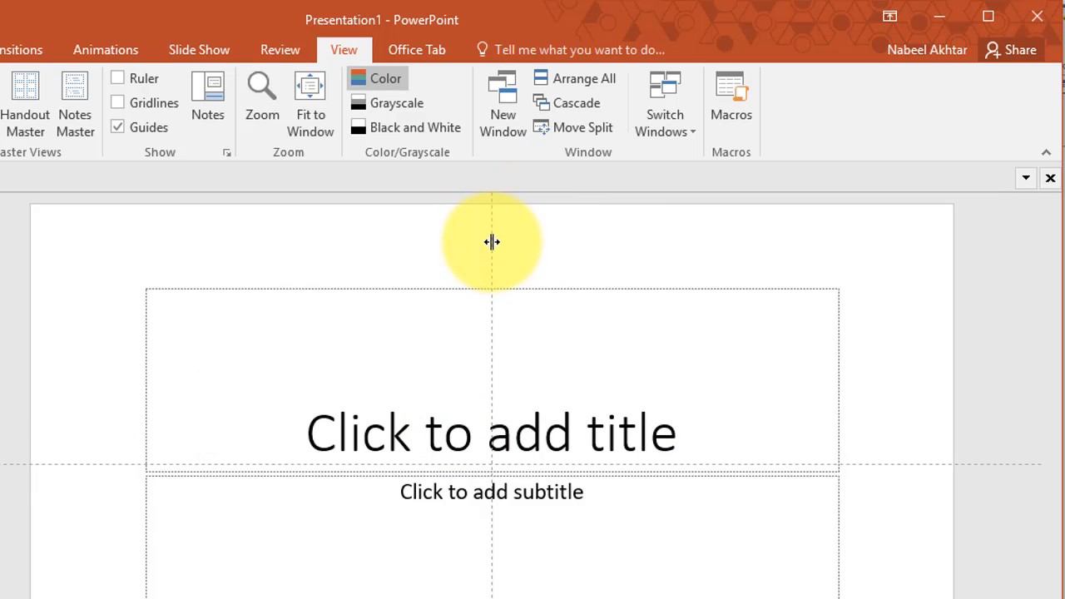
{"action": "left_click", "coordinate": [116, 79]}
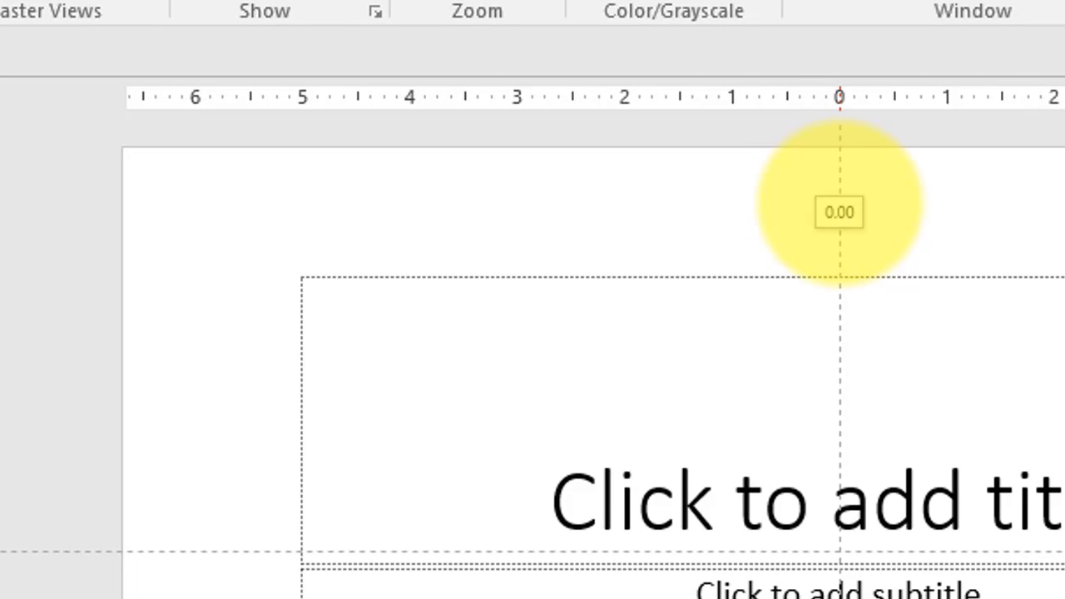
{"action": "left_click_drag", "start_coordinate": [839, 213], "coordinate": [731, 193]}
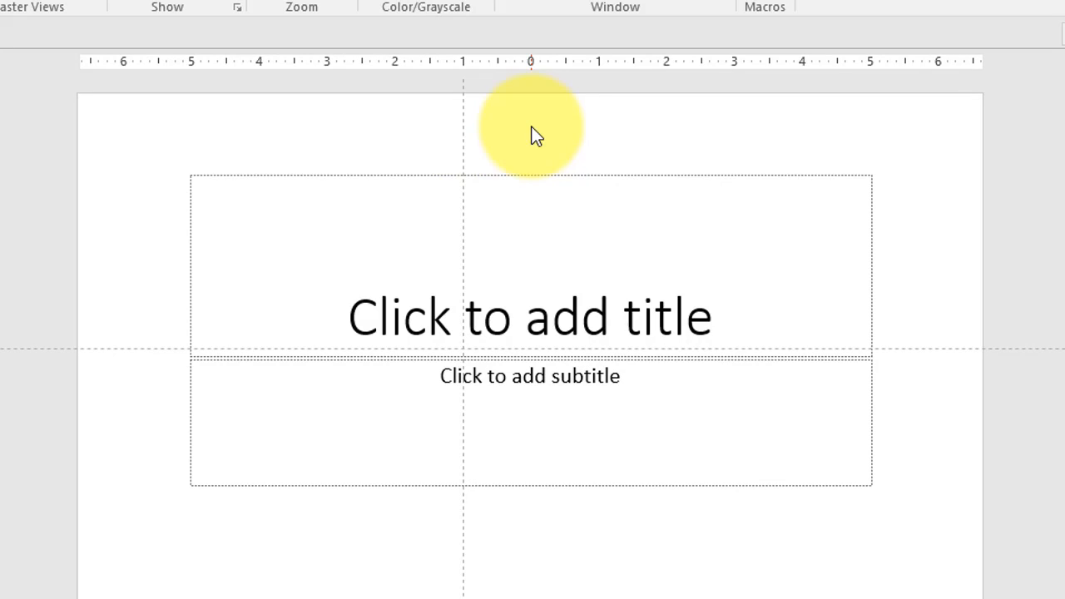
{"action": "mouse_move", "coordinate": [466, 130]}
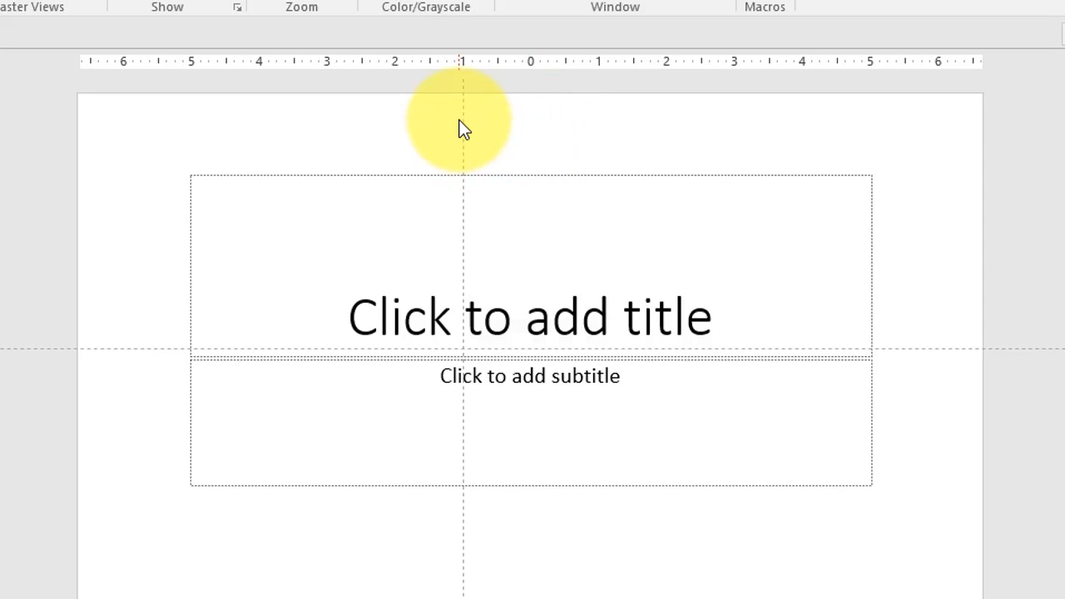
- Ctrl-copy the vertical guide to +1 inch and colour the copy orange
{"action": "key", "text": "Ctrl"}
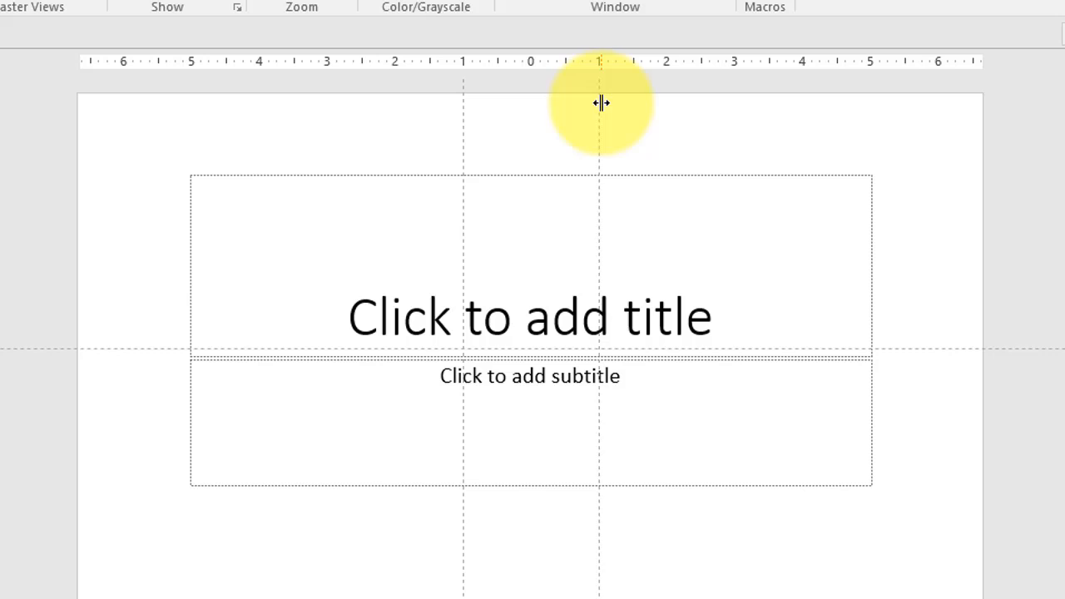
{"action": "mouse_move", "coordinate": [616, 141]}
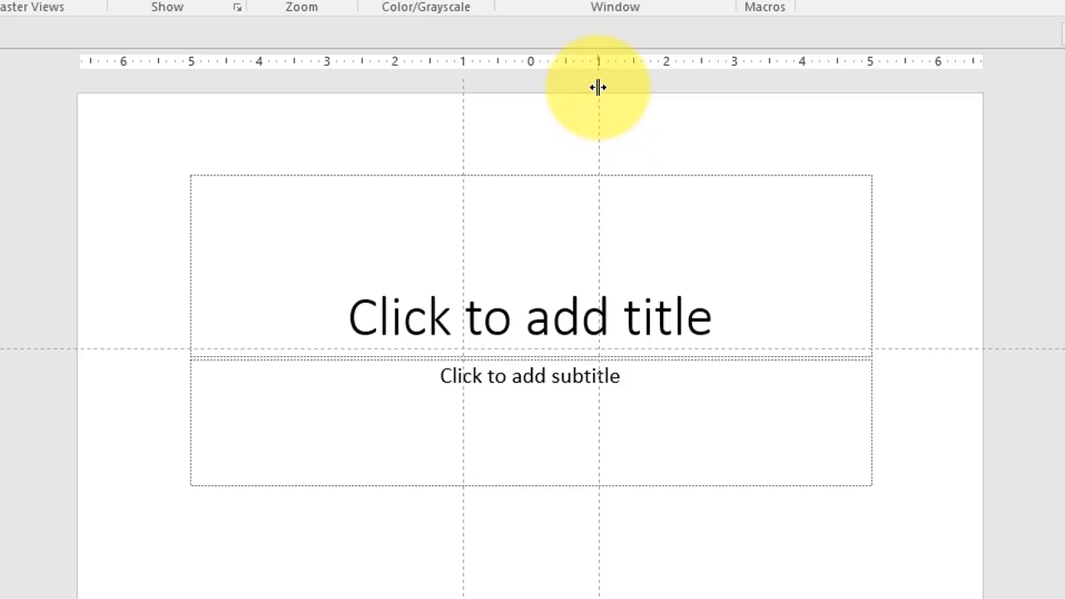
{"action": "right_click", "coordinate": [600, 90]}
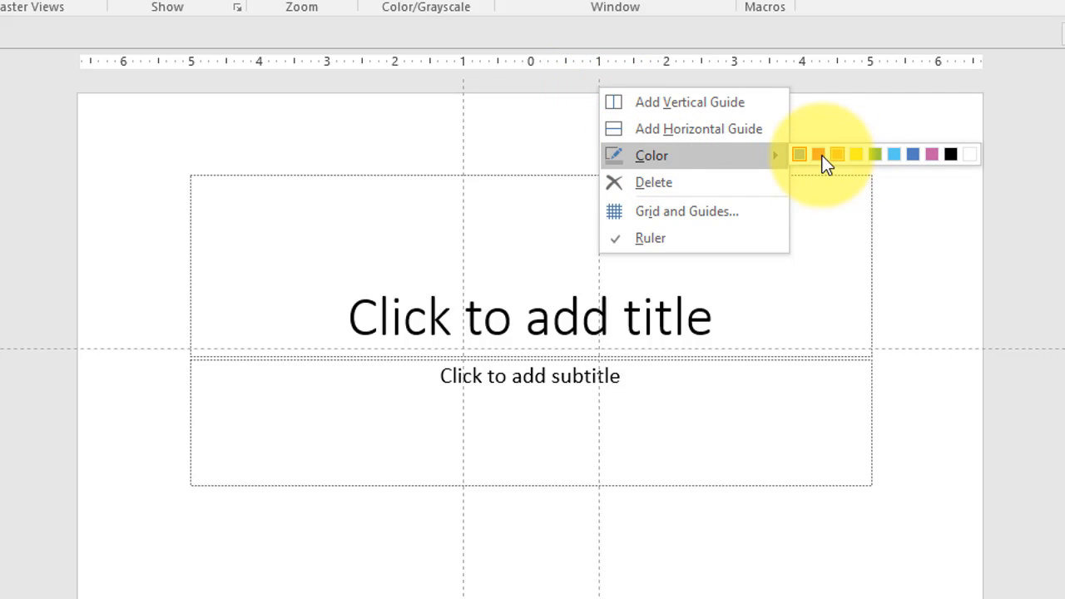
{"action": "left_click", "coordinate": [819, 153]}
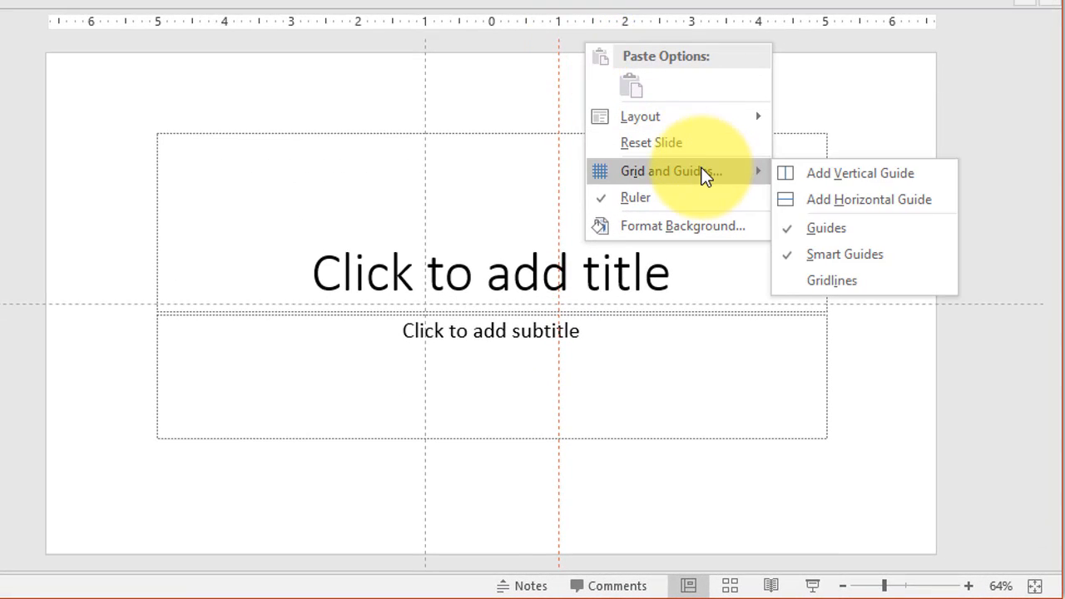
{"action": "mouse_move", "coordinate": [859, 173]}
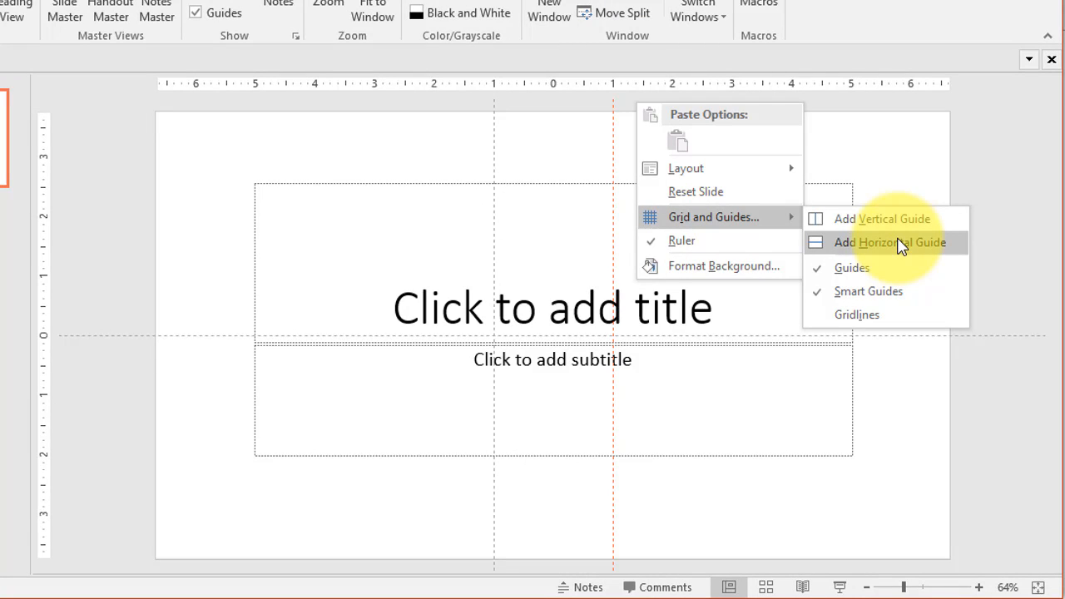
- Add two more horizontal guides below the centre line via Add Horizontal Guide
{"action": "left_click", "coordinate": [892, 243]}
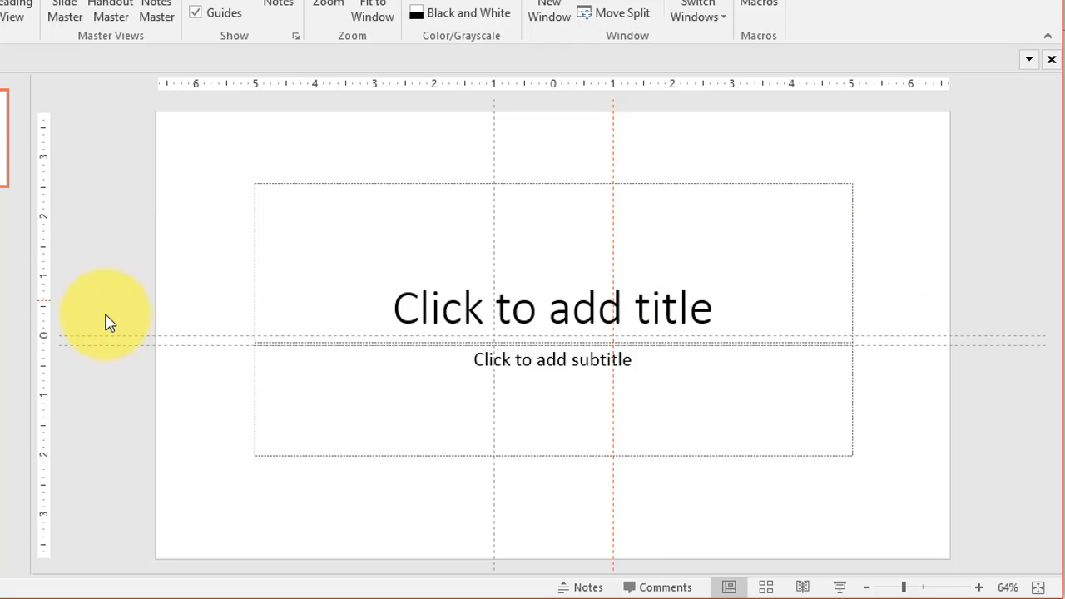
{"action": "mouse_move", "coordinate": [115, 348]}
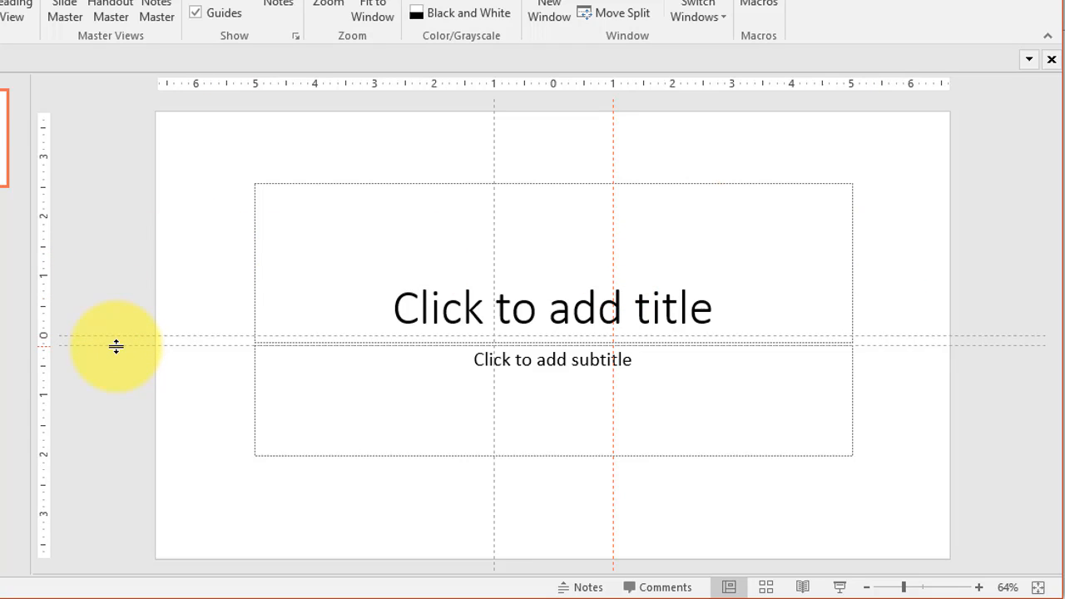
{"action": "mouse_move", "coordinate": [83, 337]}
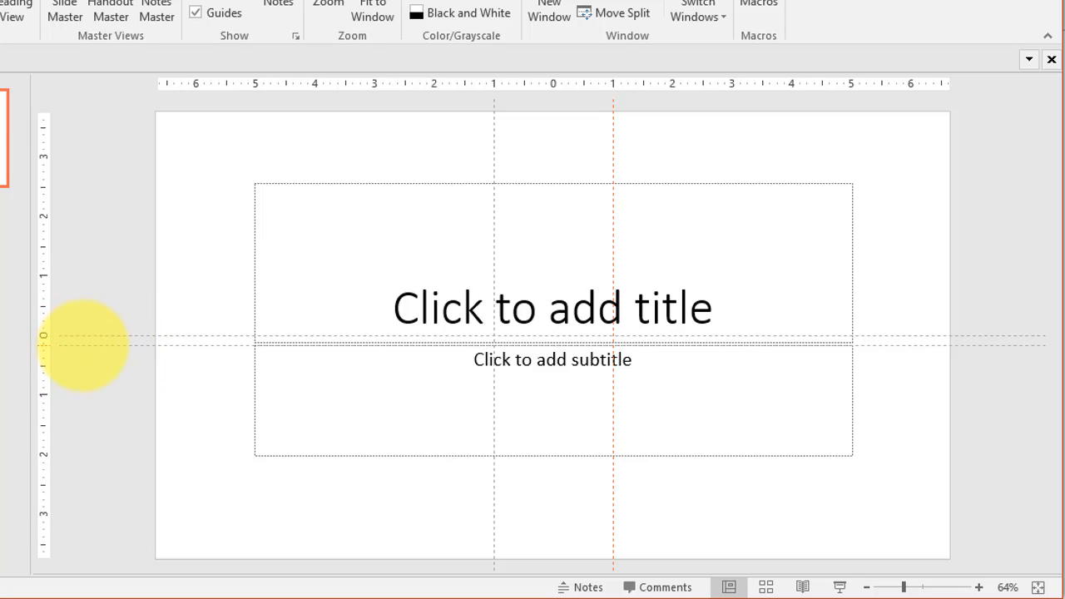
{"action": "right_click", "coordinate": [83, 353]}
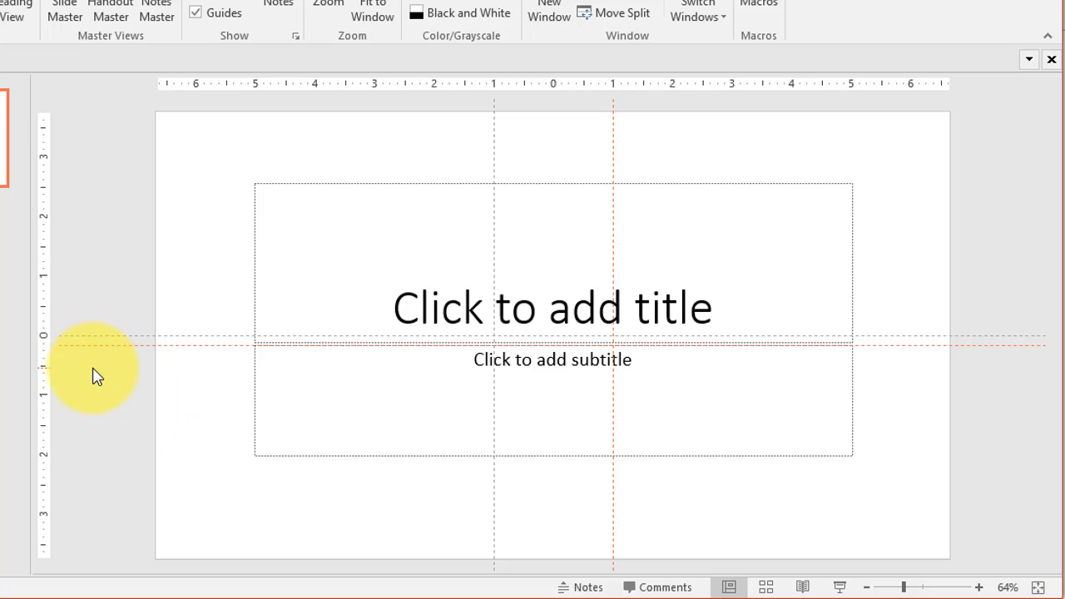
{"action": "mouse_move", "coordinate": [80, 343]}
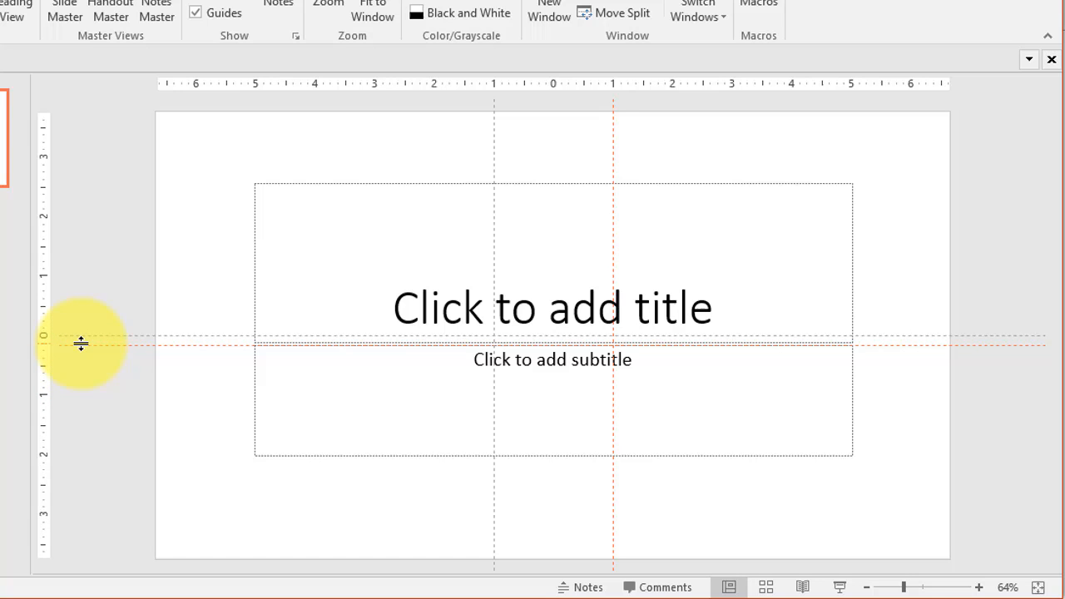
{"action": "right_click", "coordinate": [80, 342]}
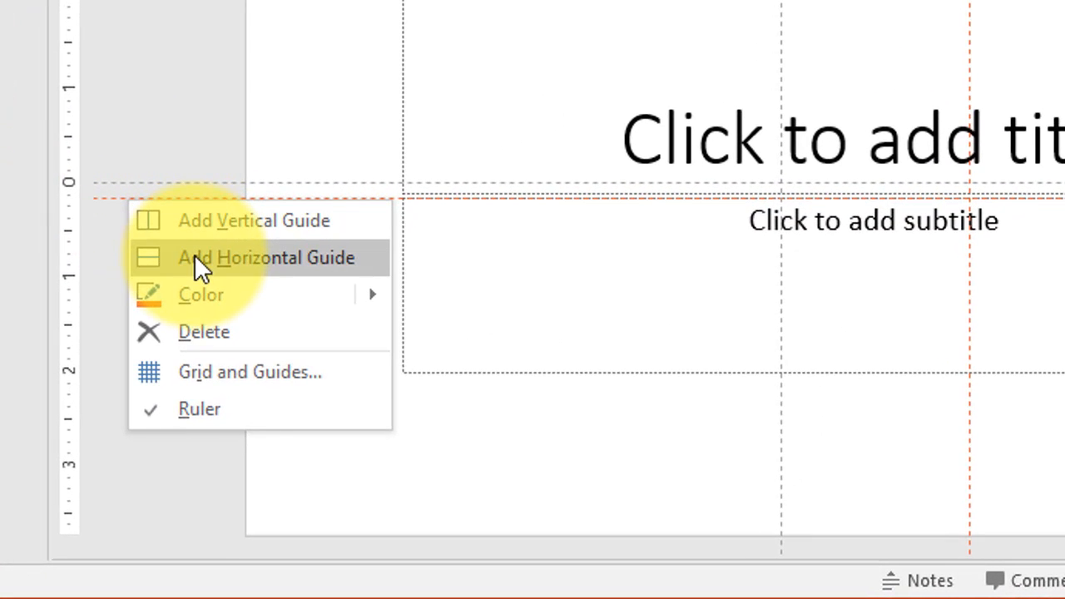
{"action": "left_click", "coordinate": [258, 257]}
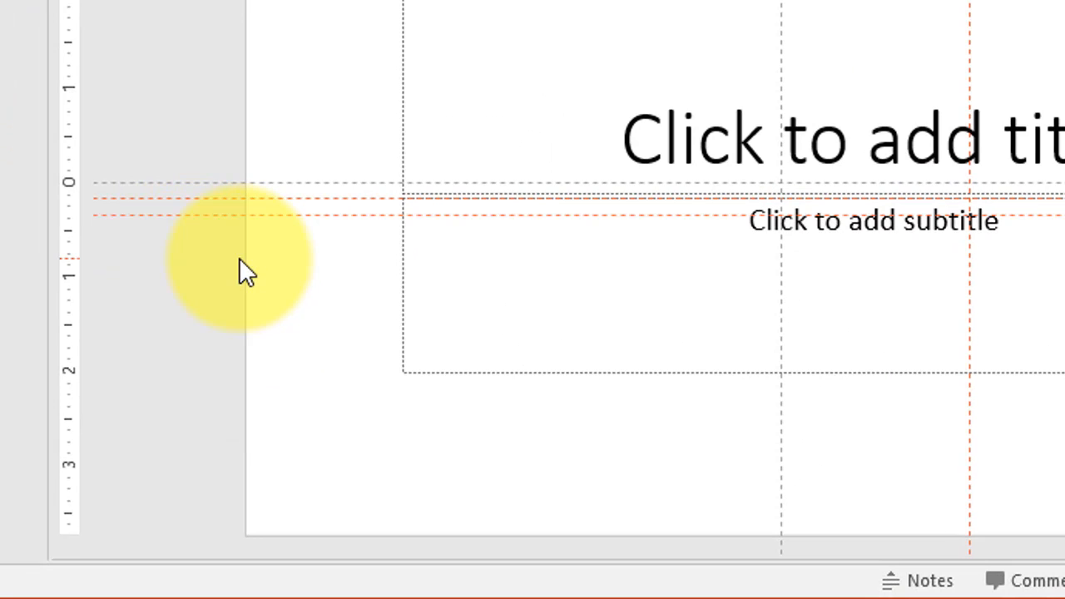
{"action": "right_click", "coordinate": [242, 269]}
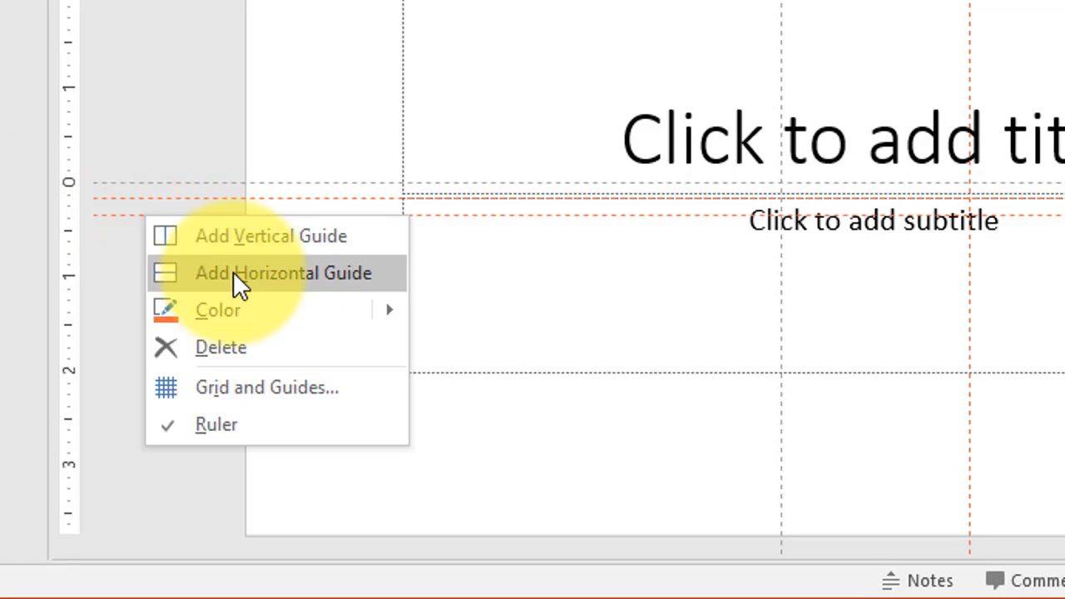
{"action": "left_click", "coordinate": [283, 273]}
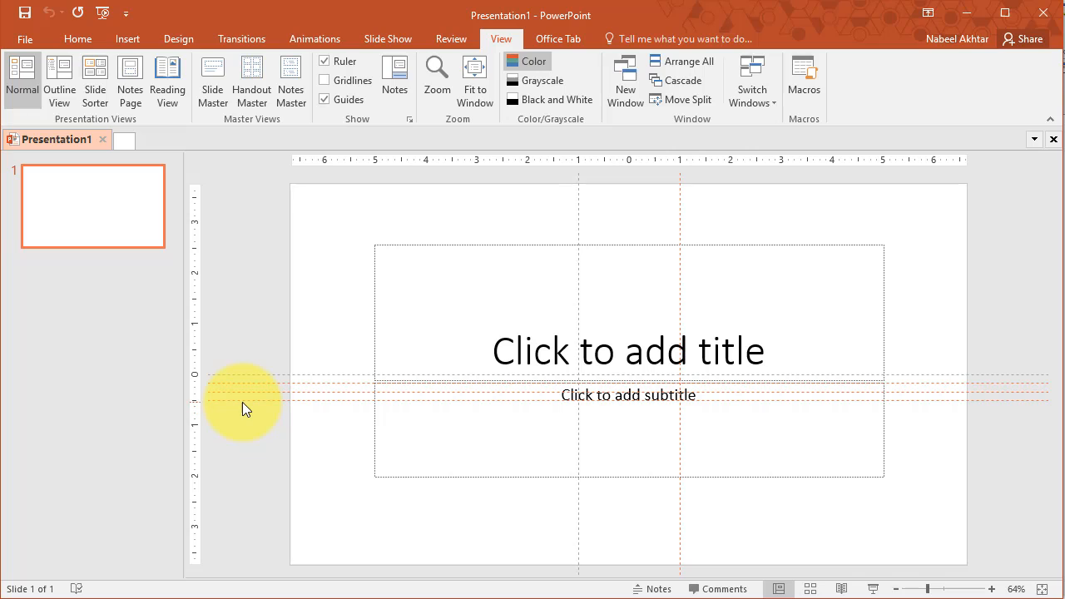
- Drag the horizontal guides down to about 3 and 3.75 inches below centre
{"action": "right_click", "coordinate": [247, 409]}
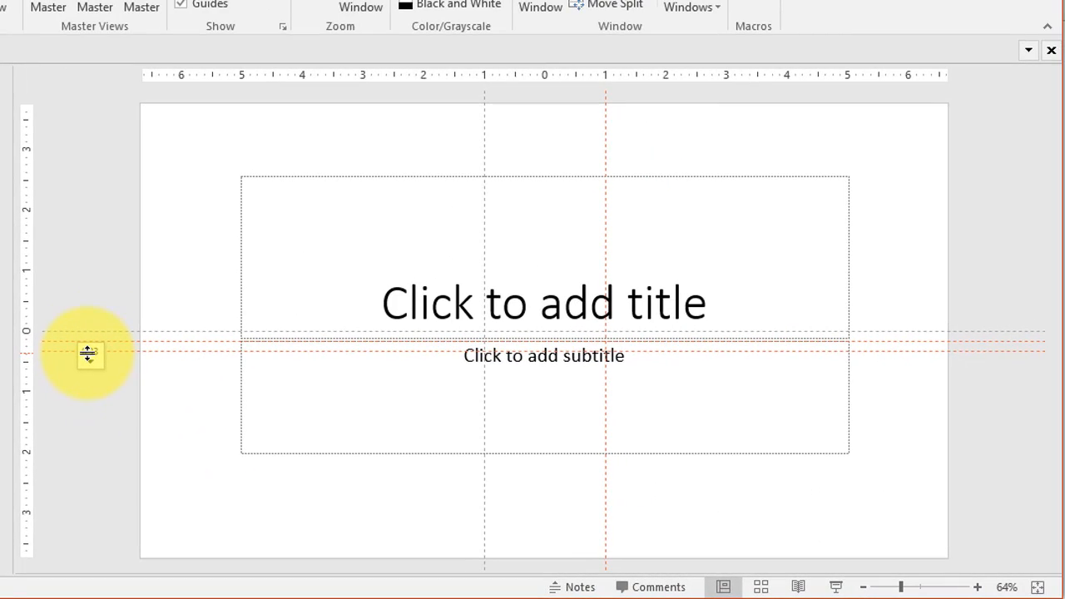
{"action": "left_click_drag", "start_coordinate": [90, 353], "coordinate": [90, 559]}
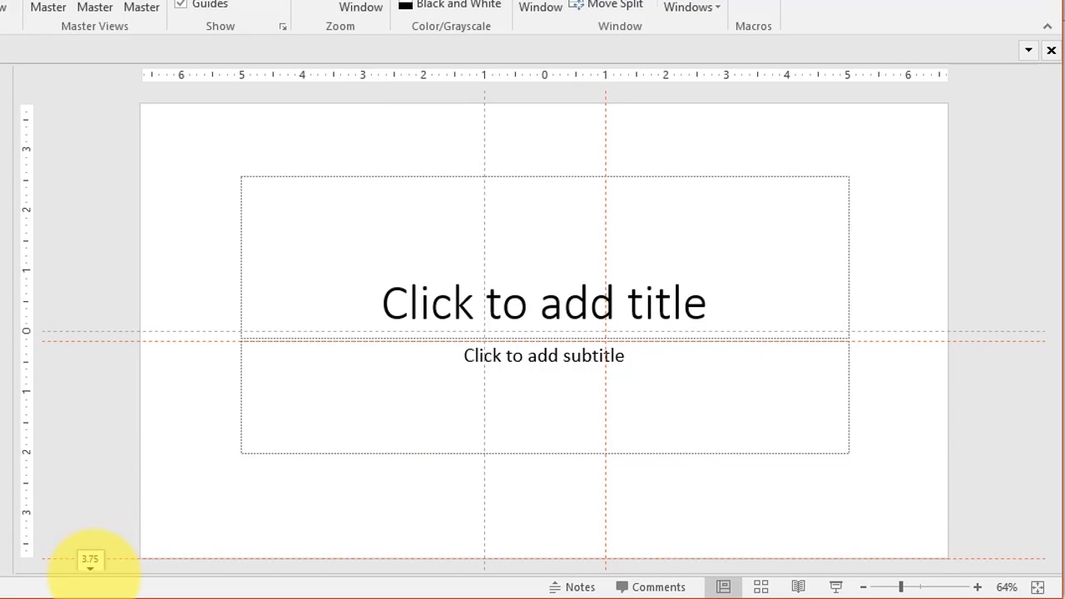
{"action": "mouse_move", "coordinate": [96, 449]}
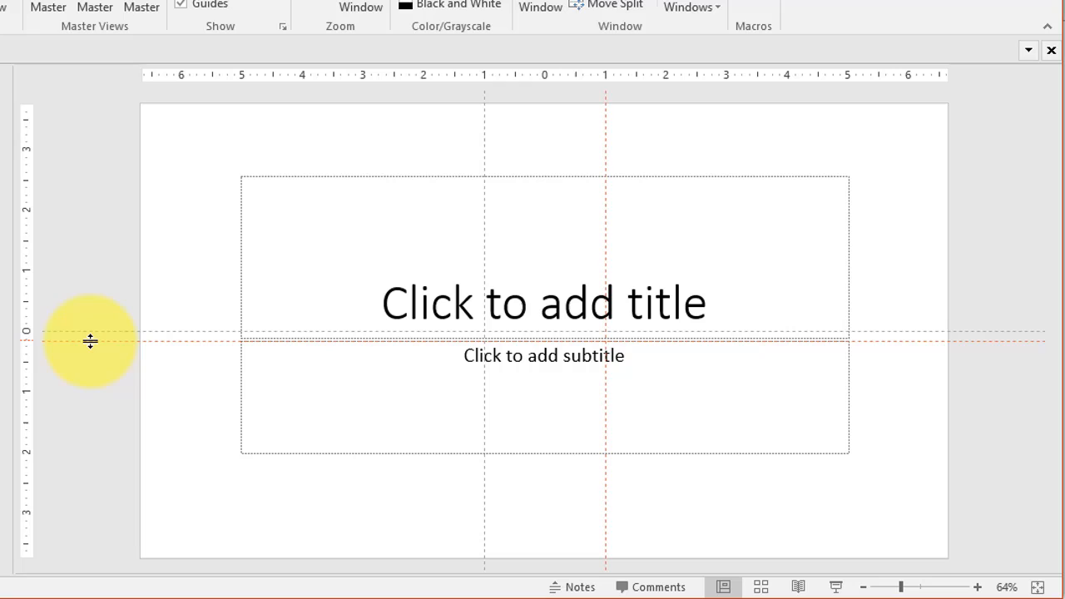
{"action": "left_click_drag", "start_coordinate": [89, 333], "coordinate": [90, 512]}
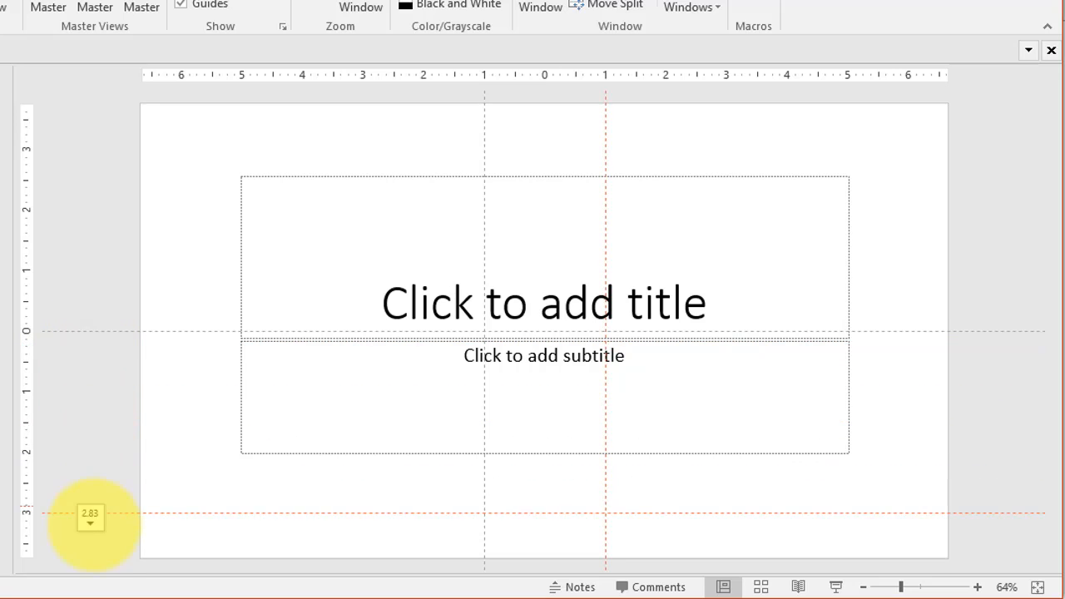
{"action": "mouse_move", "coordinate": [93, 420]}
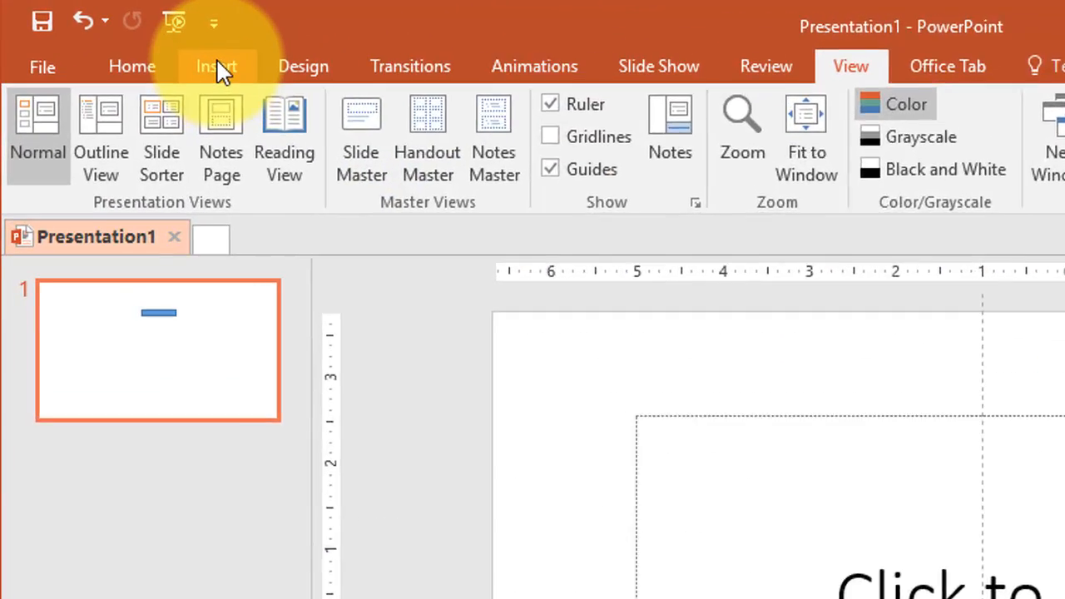
- Draw a small blue rectangle between the vertical guides above the title placeholder
{"action": "left_click", "coordinate": [526, 137]}
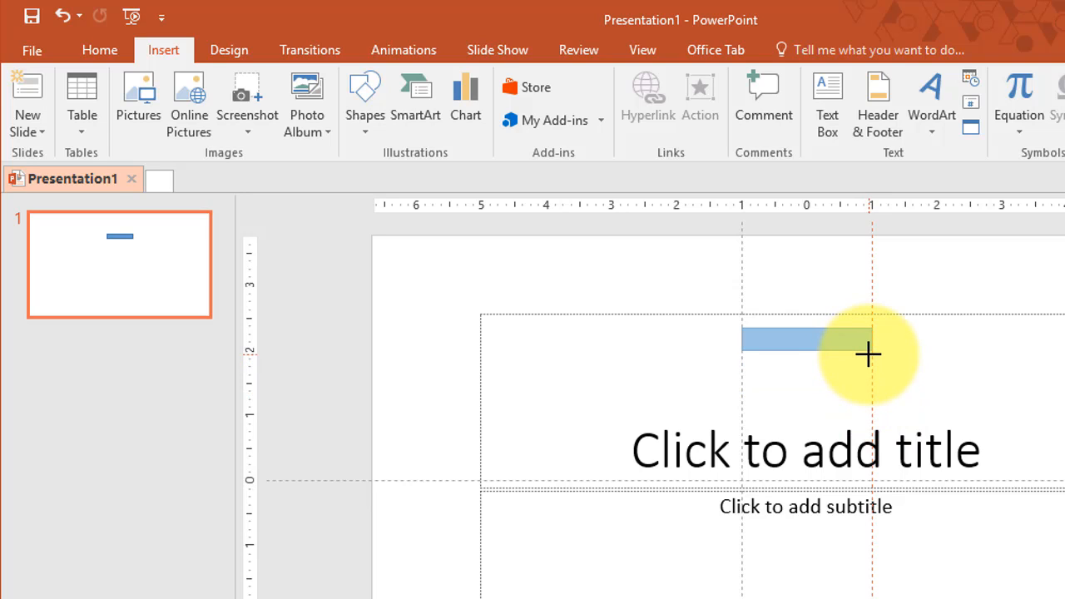
{"action": "left_click_drag", "start_coordinate": [869, 357], "coordinate": [869, 383]}
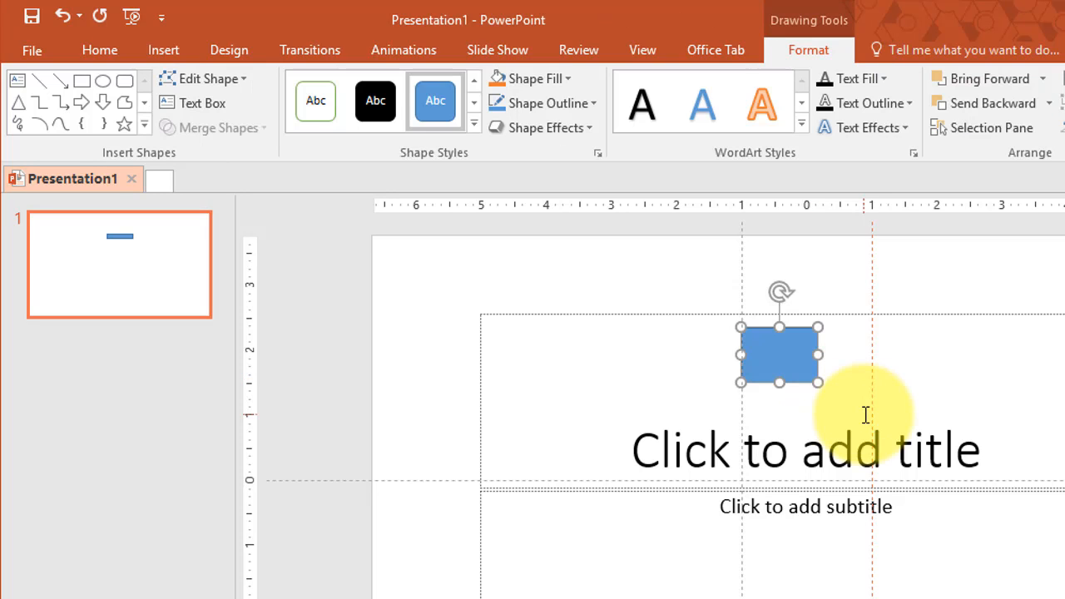
{"action": "left_click", "coordinate": [643, 50]}
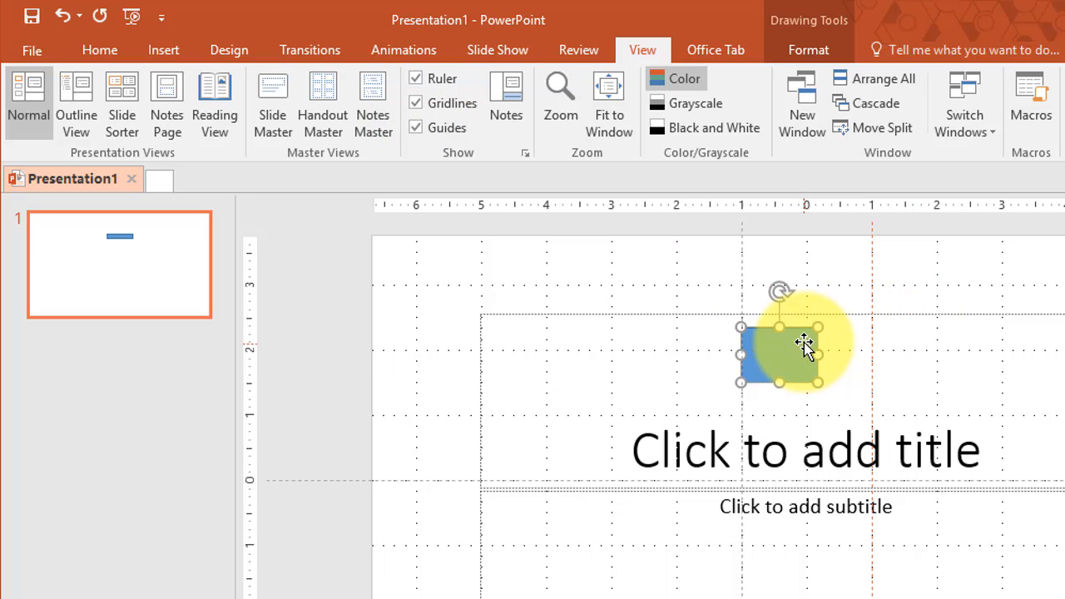
- Bring up the Grid and Guides settings dialog from the Show group launcher
{"action": "key", "text": "ctrl"}
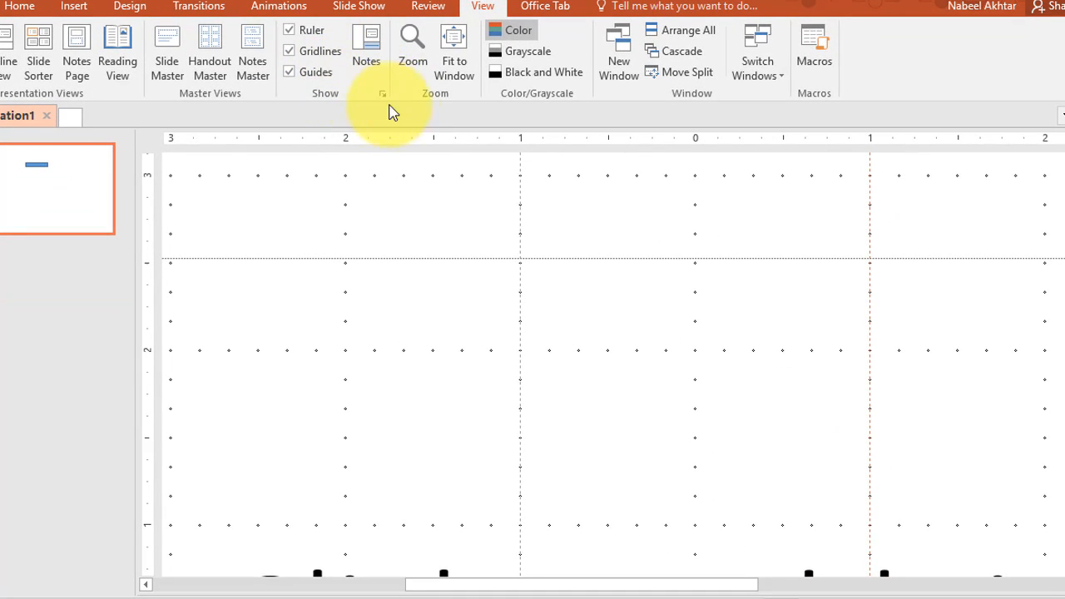
{"action": "left_click", "coordinate": [383, 93]}
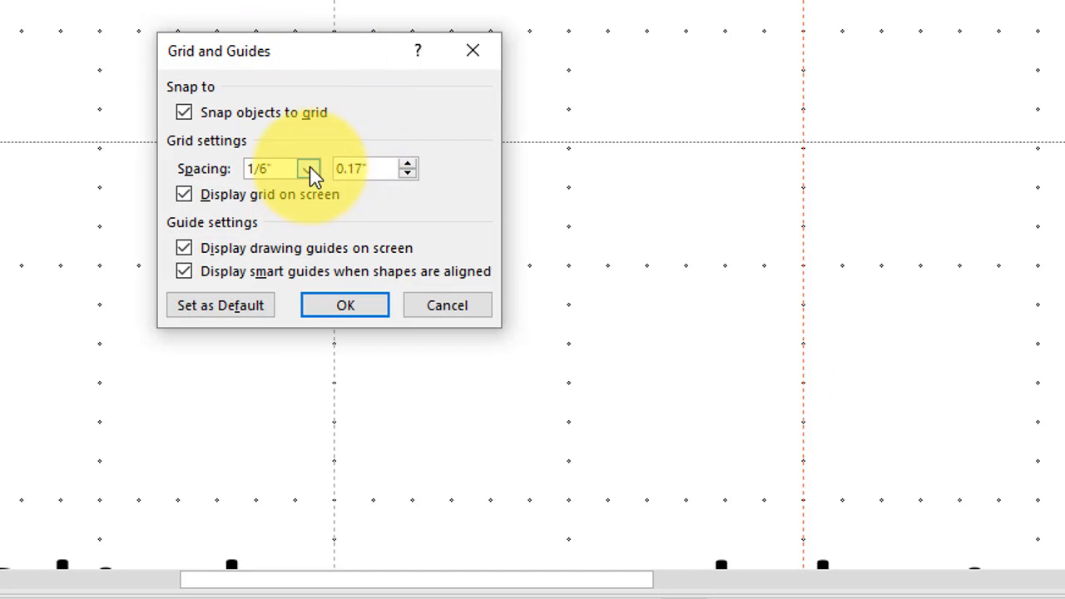
- Set the grid spacing to 1 inch in the Grid and Guides dialog
{"action": "left_click", "coordinate": [308, 170]}
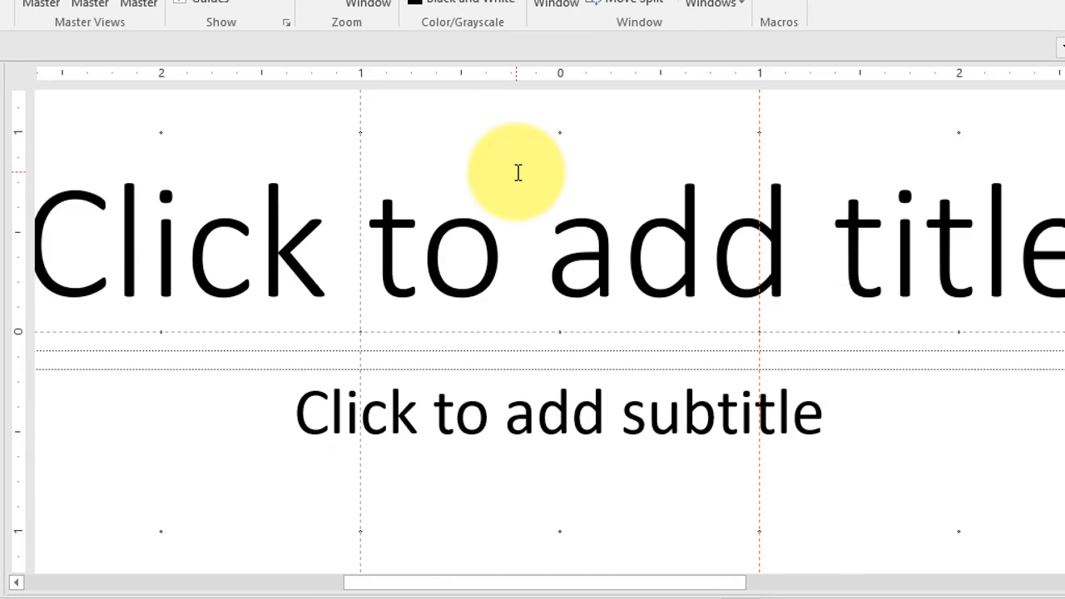
{"action": "mouse_move", "coordinate": [556, 82]}
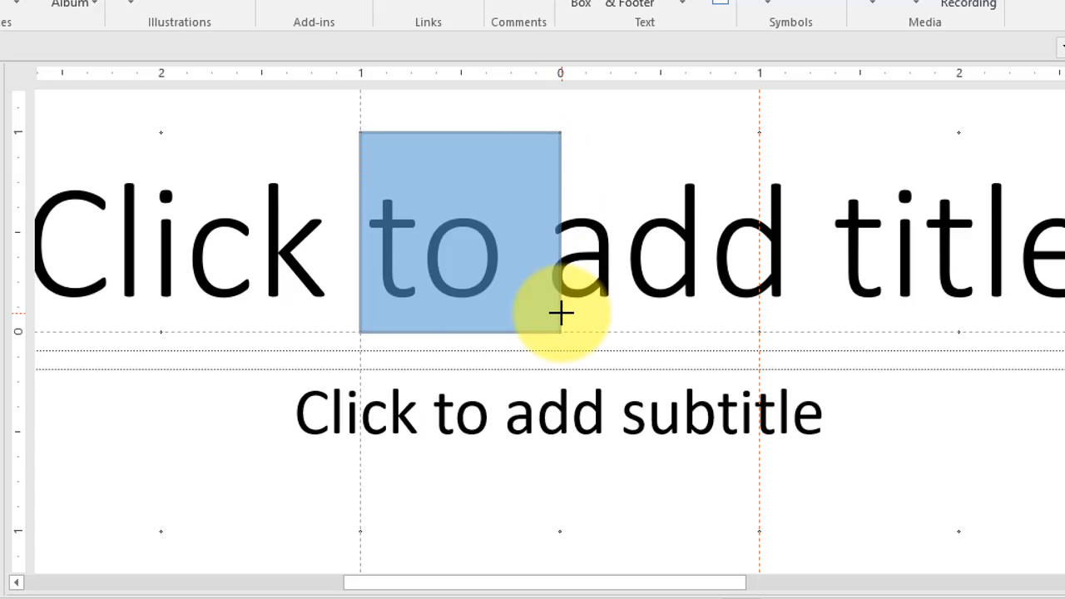
{"action": "left_click", "coordinate": [460, 233]}
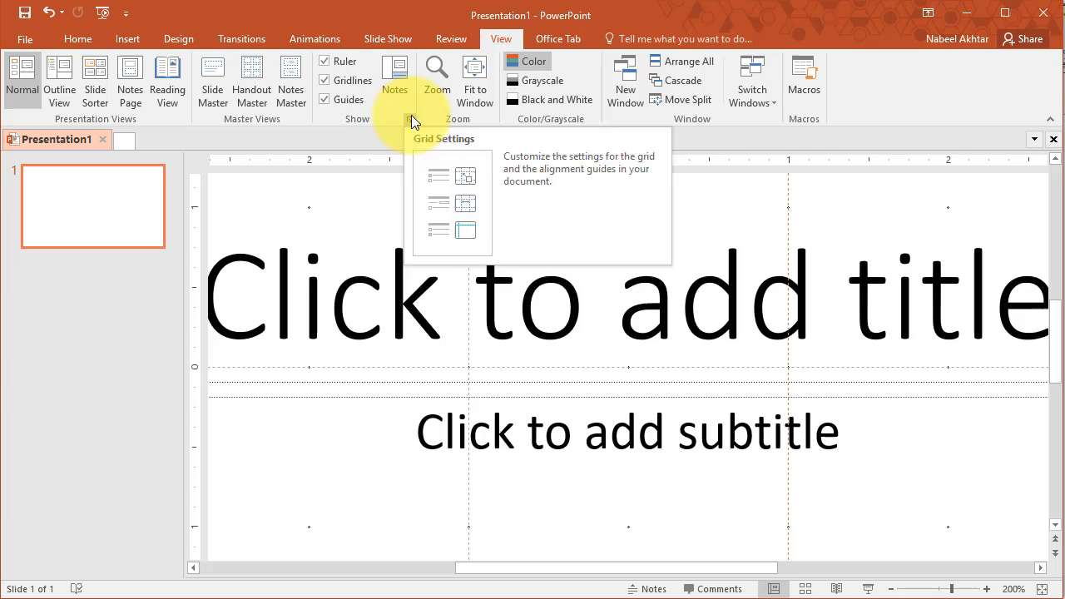
- Set the grid spacing to 1/2 inch in Grid and Guides and apply it
{"action": "left_click", "coordinate": [426, 119]}
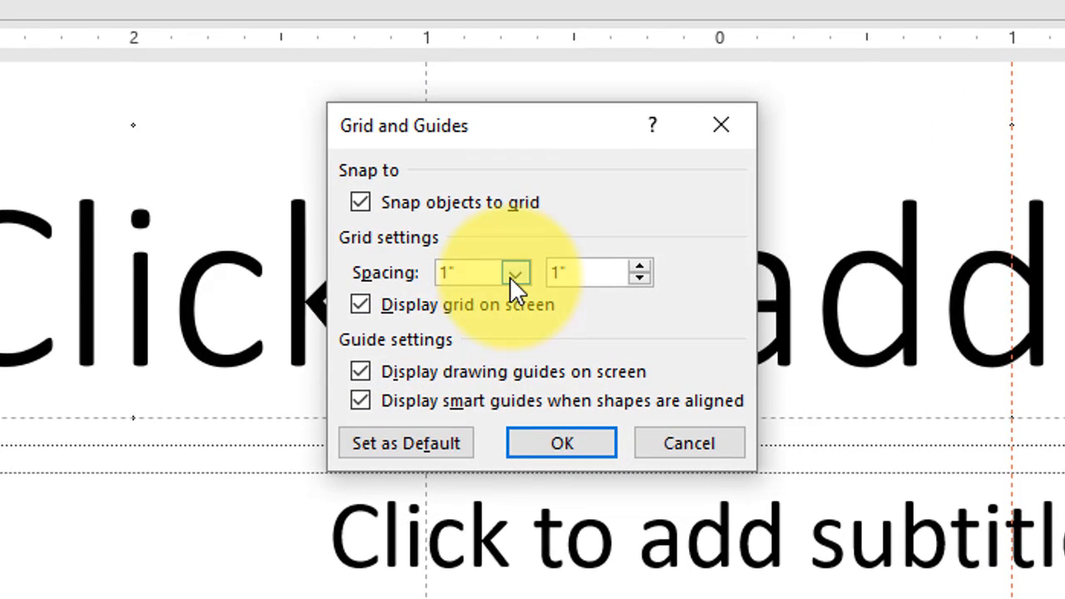
{"action": "left_click", "coordinate": [513, 273]}
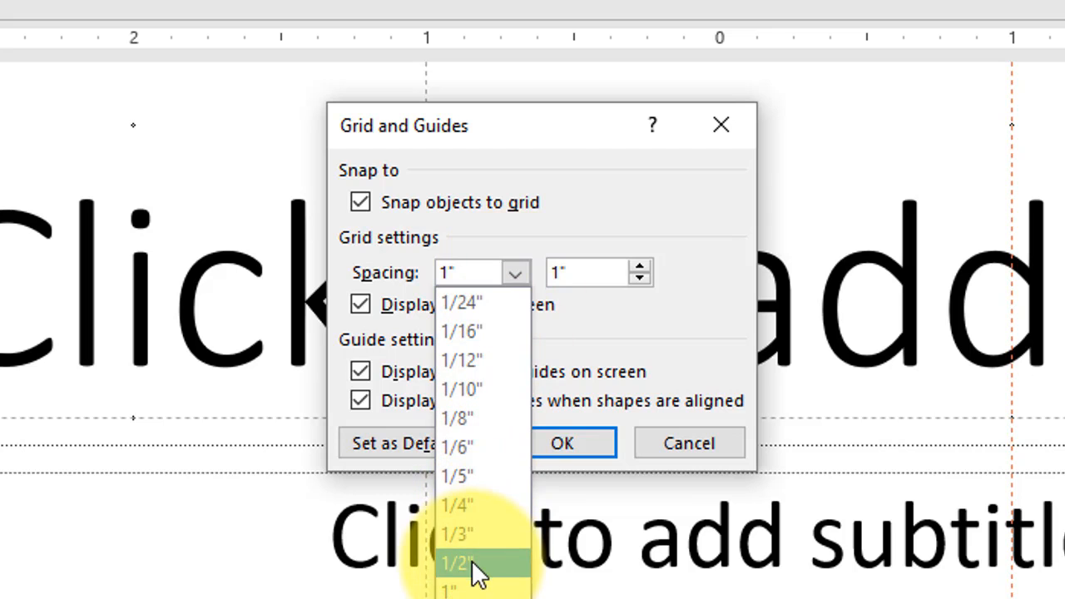
{"action": "left_click", "coordinate": [453, 561]}
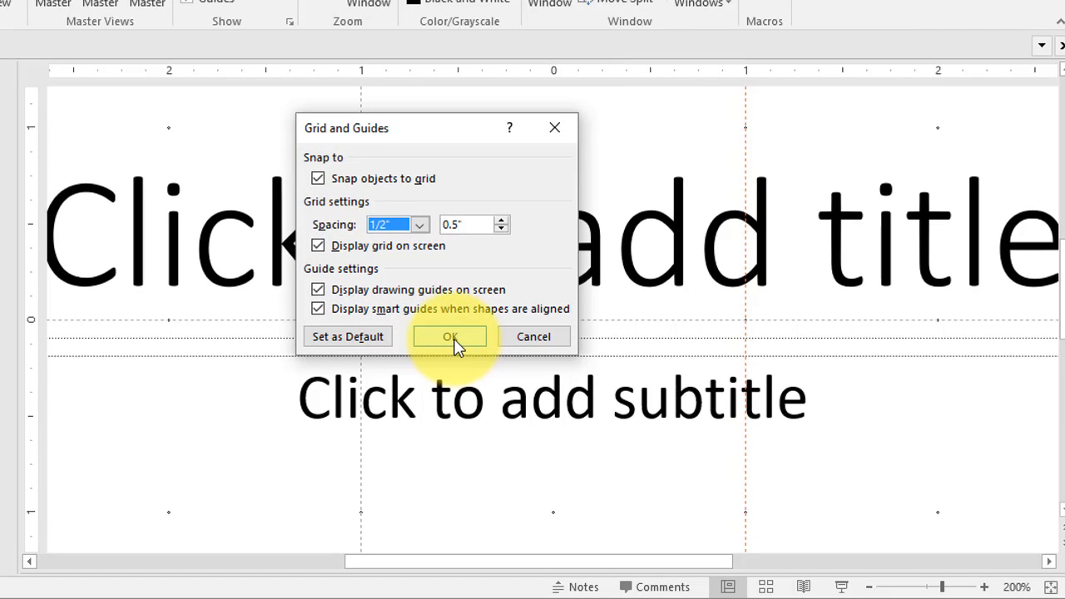
{"action": "left_click", "coordinate": [450, 337]}
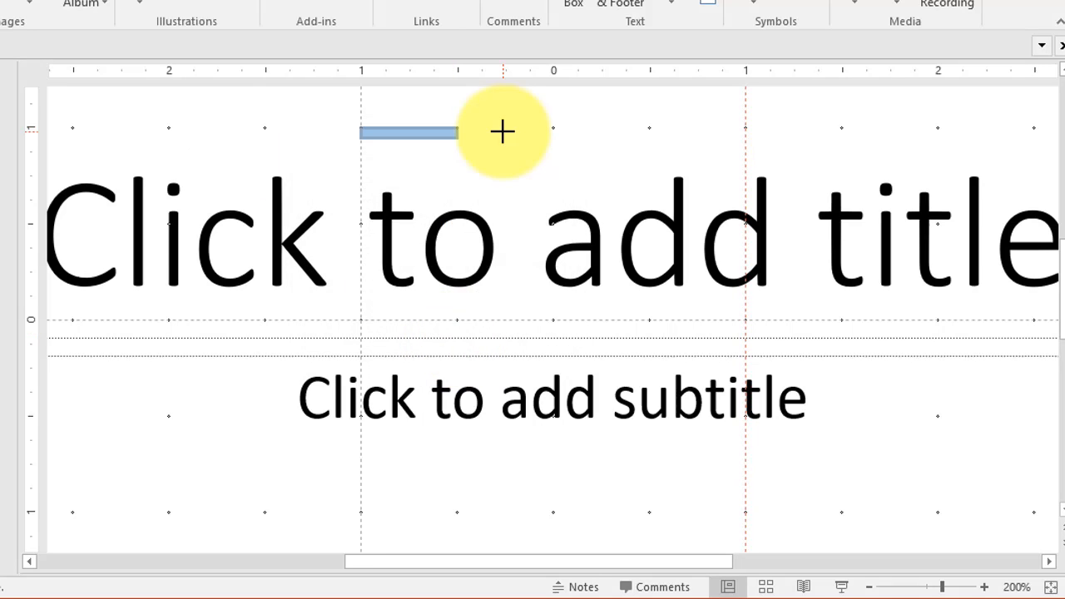
{"action": "mouse_move", "coordinate": [503, 174]}
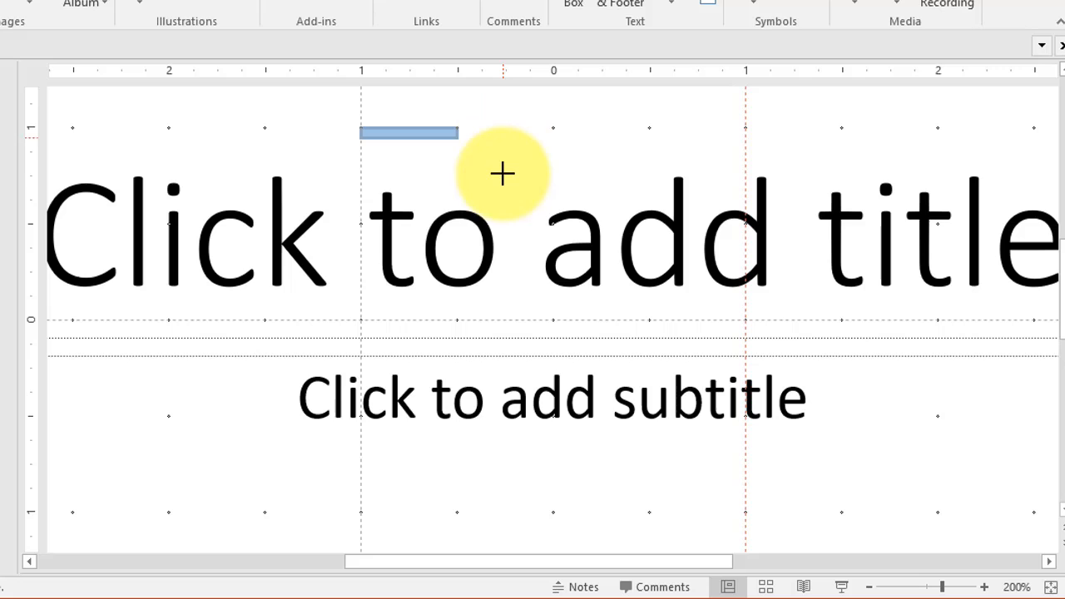